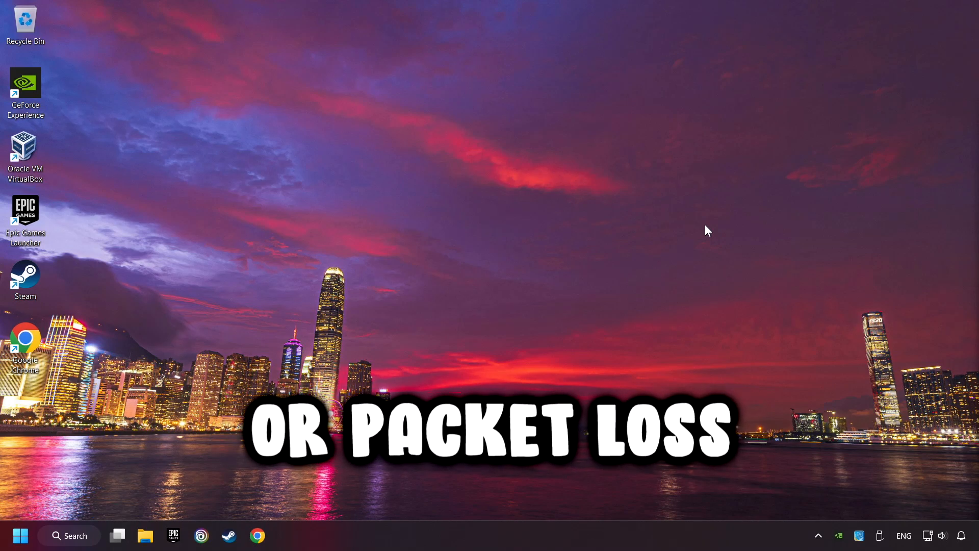
# Step: Show the system tray network icon's shortcut menu with troubleshooting and network settings options
pyautogui.rightClick(928, 536)
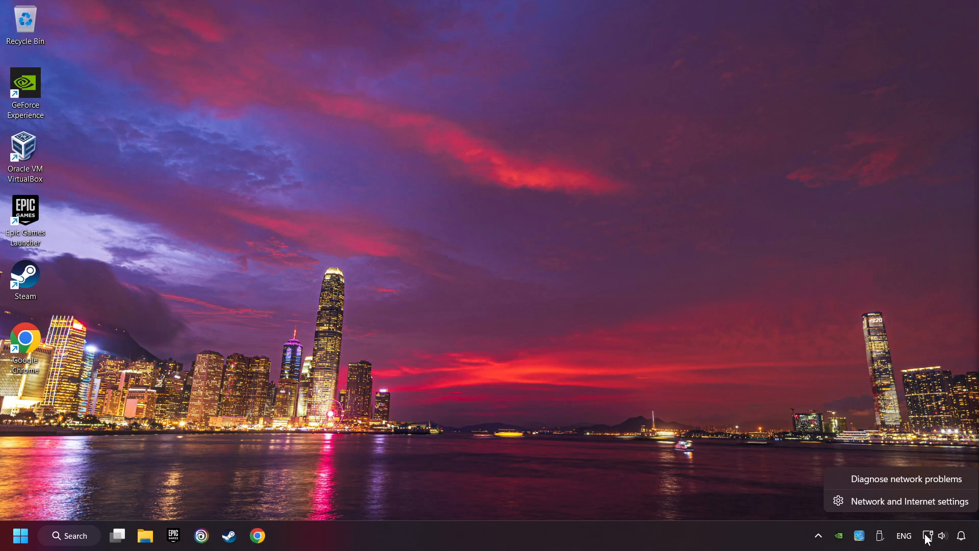
# Step: Switch 'Use a proxy server' off under Network & Internet > Proxy and save it
pyautogui.click(909, 501)
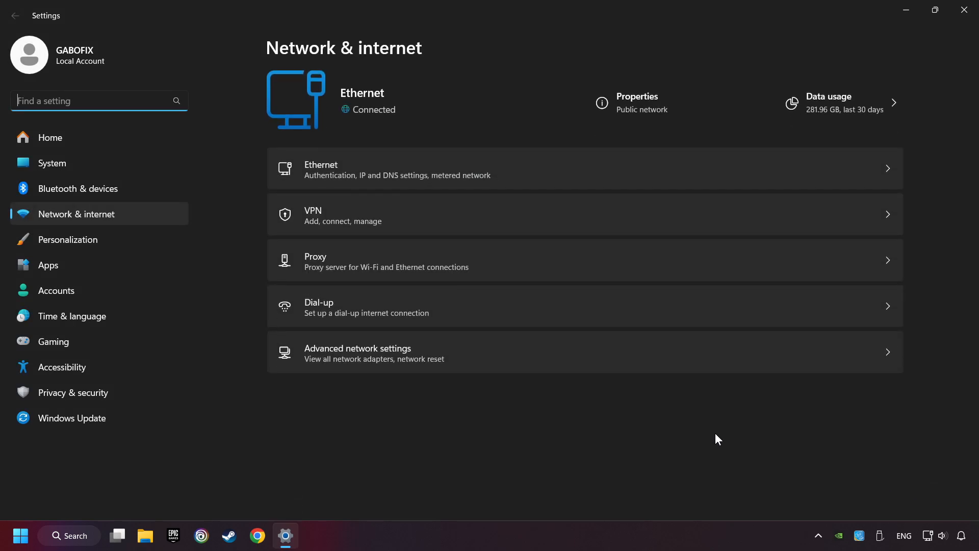
pyautogui.moveTo(514, 265)
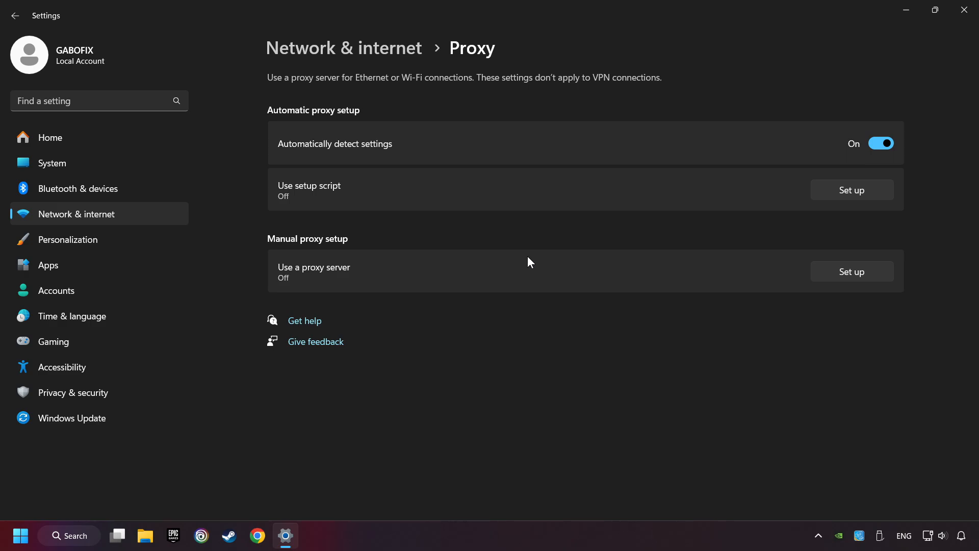
pyautogui.moveTo(853, 281)
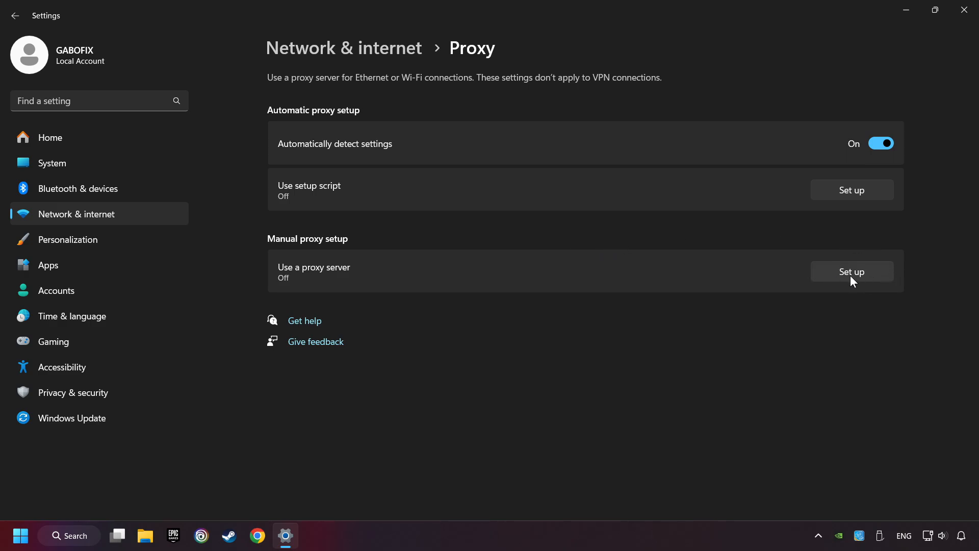
pyautogui.click(852, 271)
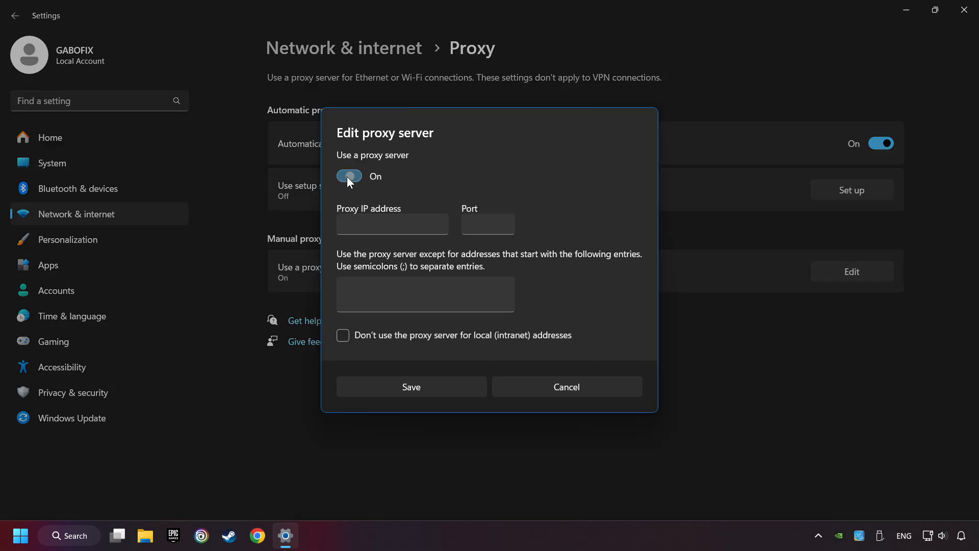
pyautogui.click(349, 176)
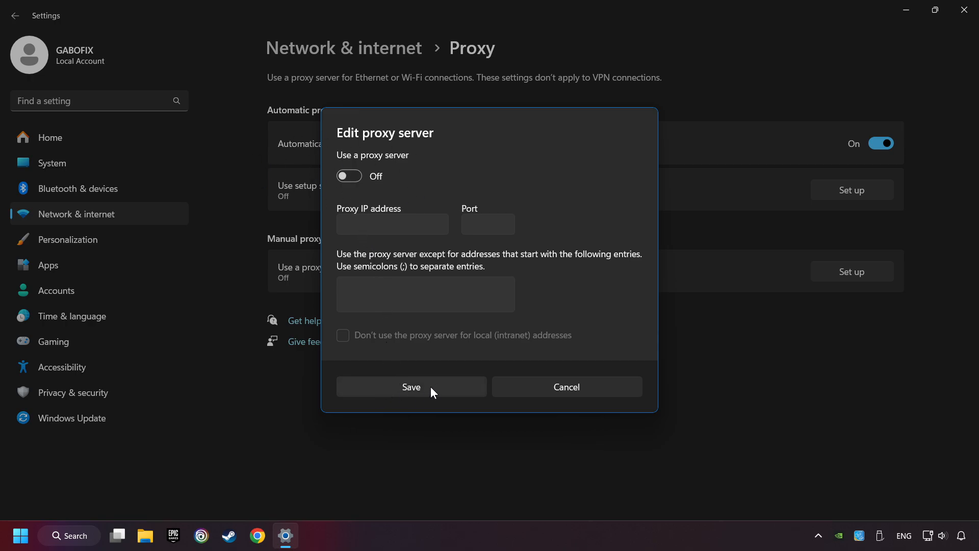
pyautogui.click(411, 386)
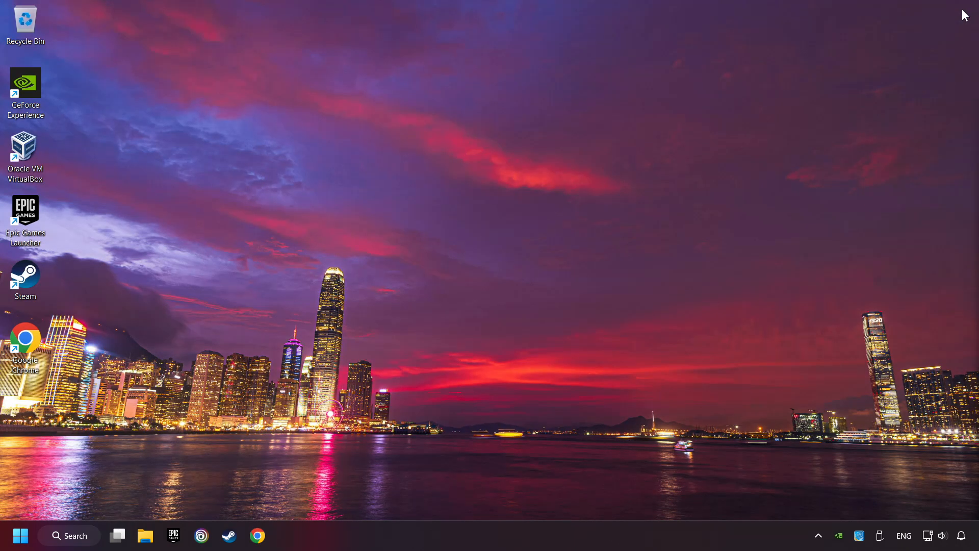
pyautogui.moveTo(493, 260)
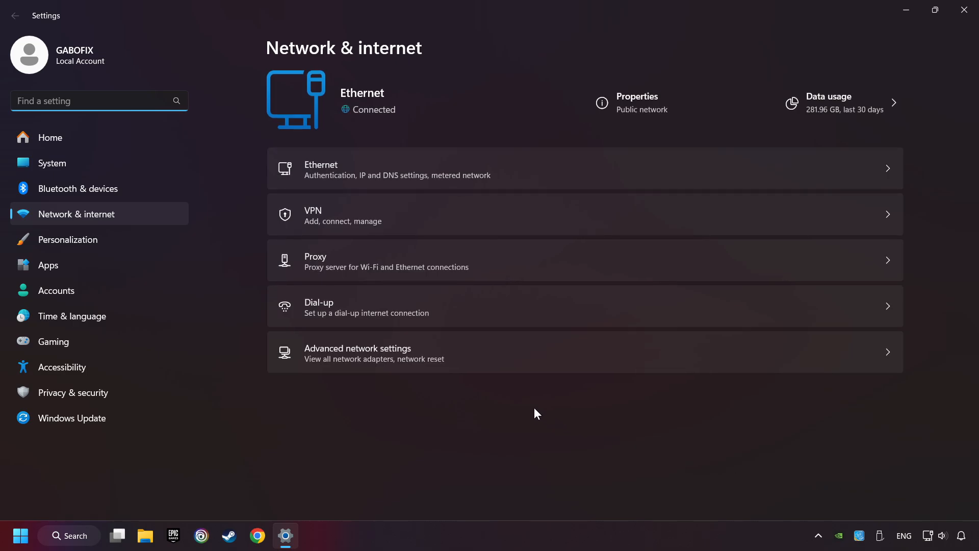
pyautogui.moveTo(392, 366)
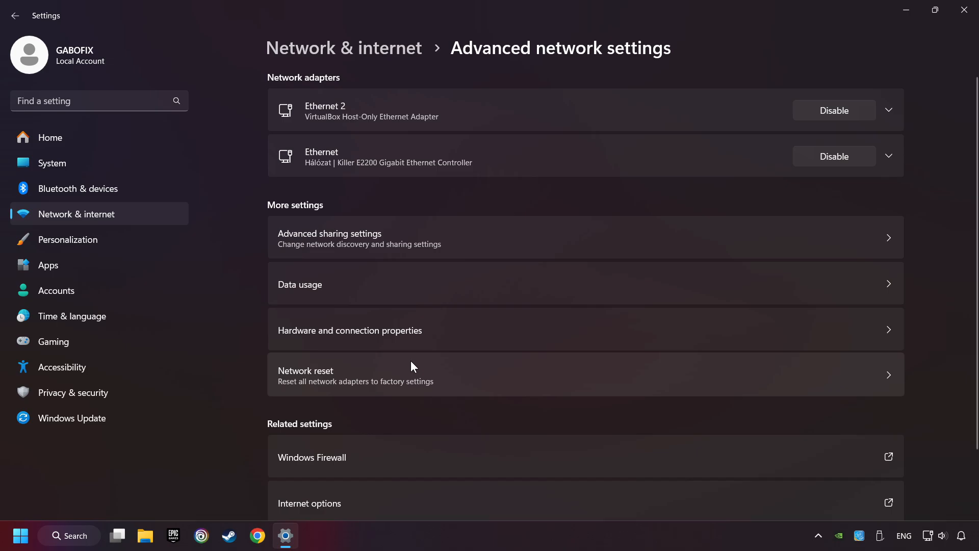
pyautogui.moveTo(495, 378)
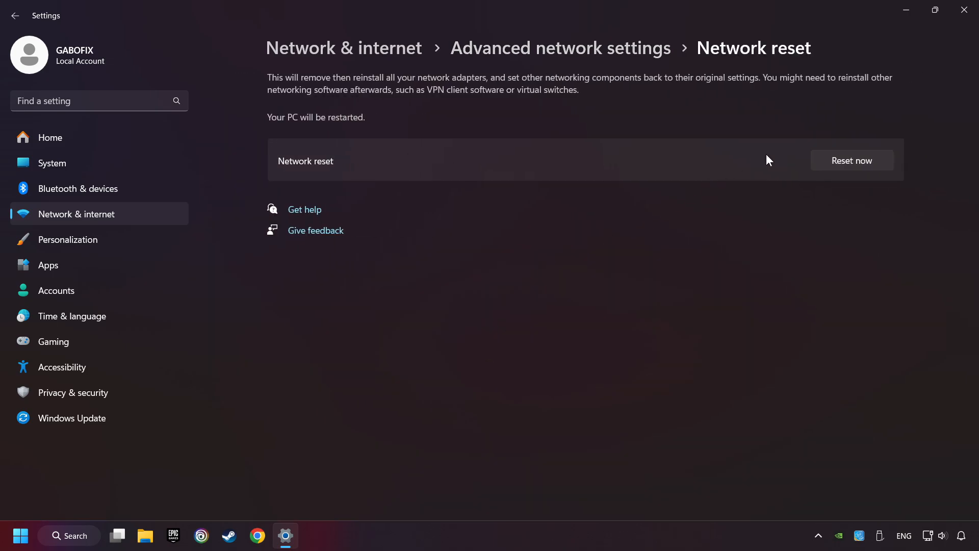
# Step: Run Network reset with Reset now and confirm it with Yes
pyautogui.click(850, 161)
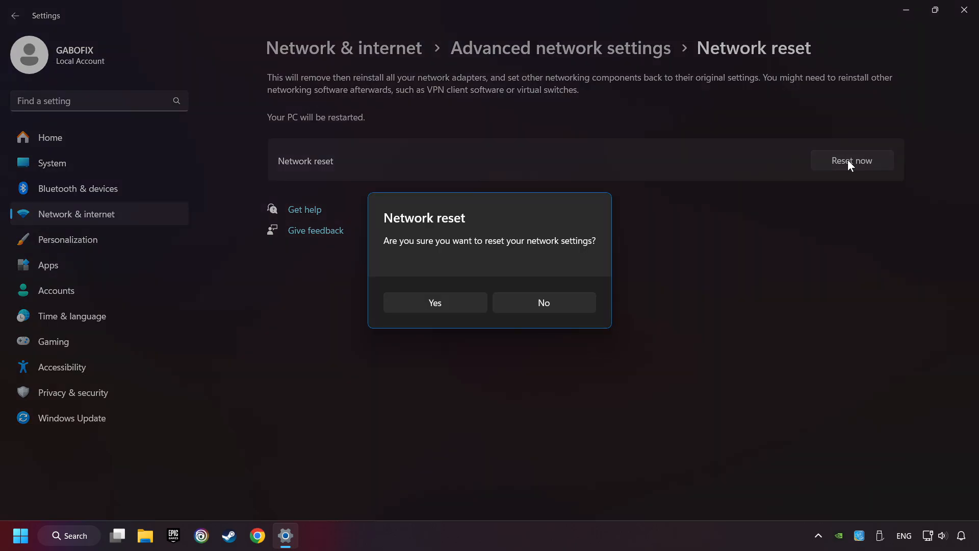
pyautogui.moveTo(434, 306)
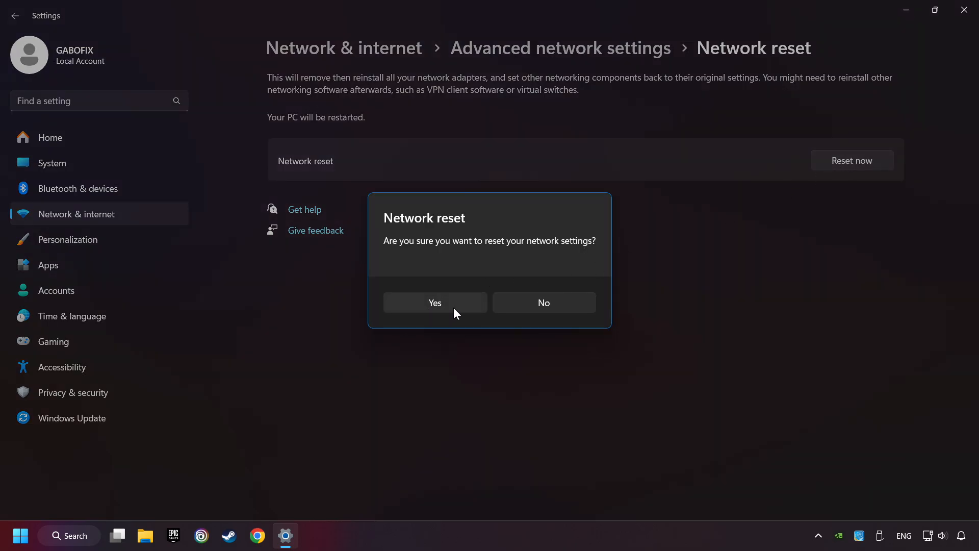
pyautogui.click(543, 302)
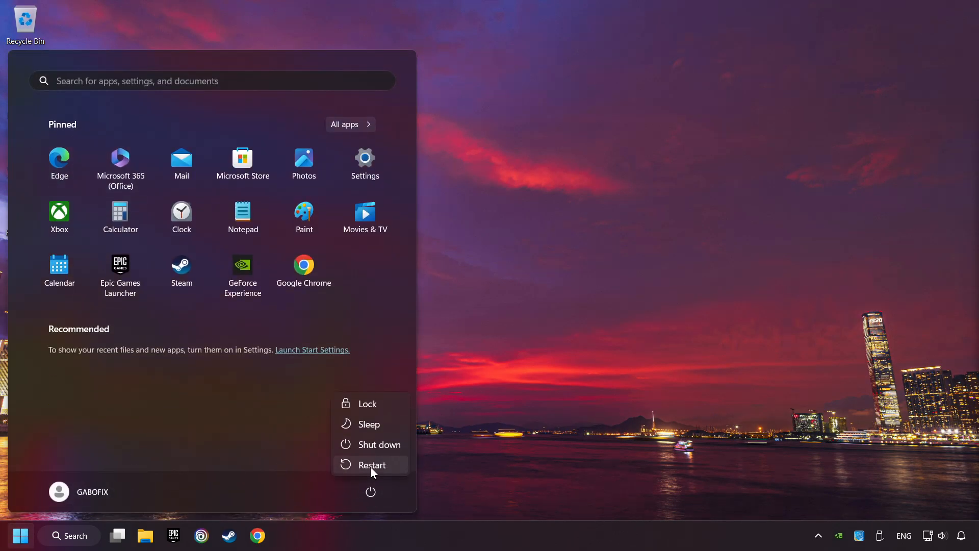
# Step: Search the taskbar for 'control Panel' to open Control Panel
pyautogui.click(69, 535)
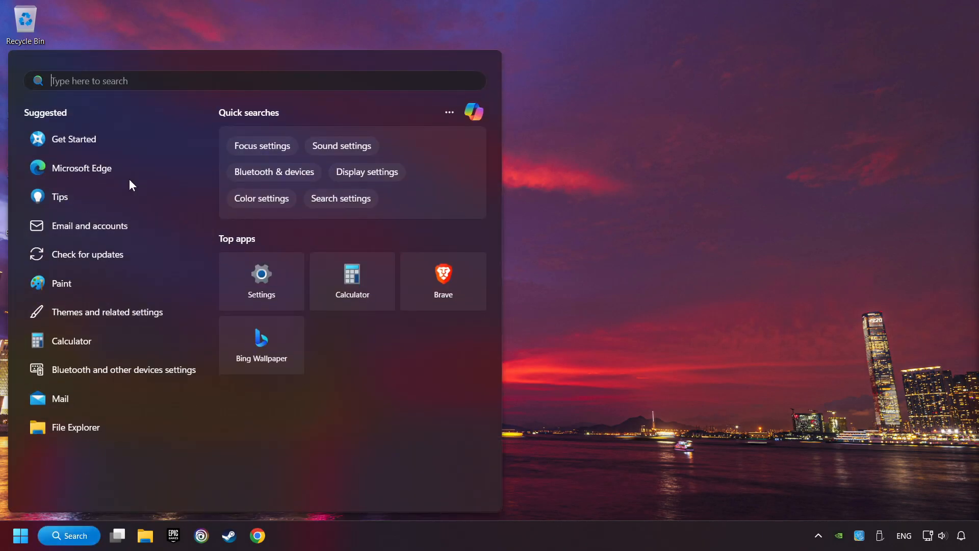
pyautogui.write('control Panel')
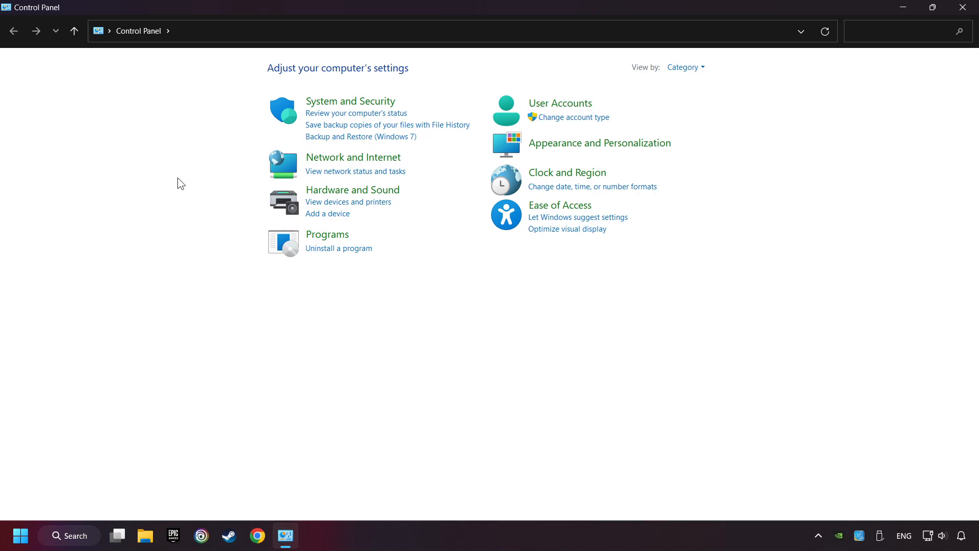
pyautogui.moveTo(370, 161)
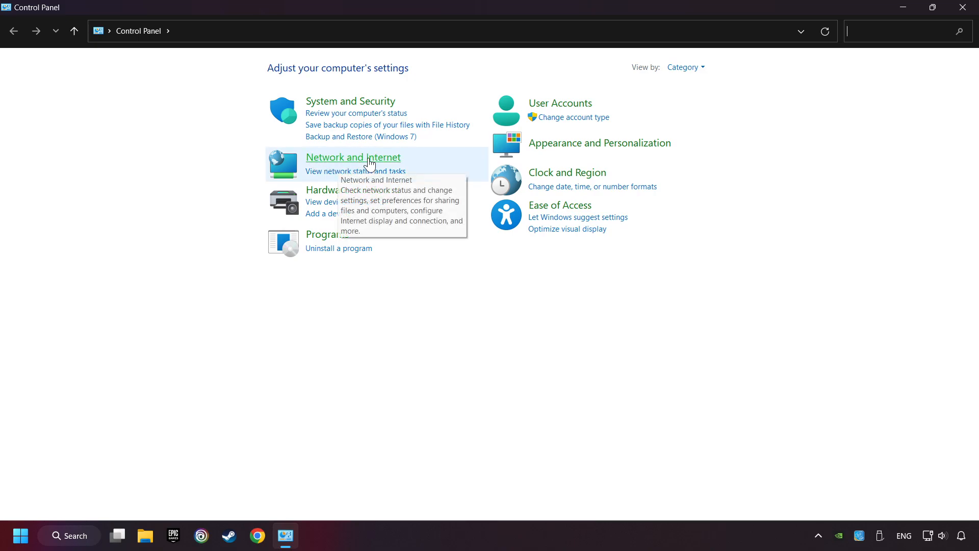
# Step: Open the Ethernet adapter's Properties via Network and Sharing Center's adapter list
pyautogui.click(353, 156)
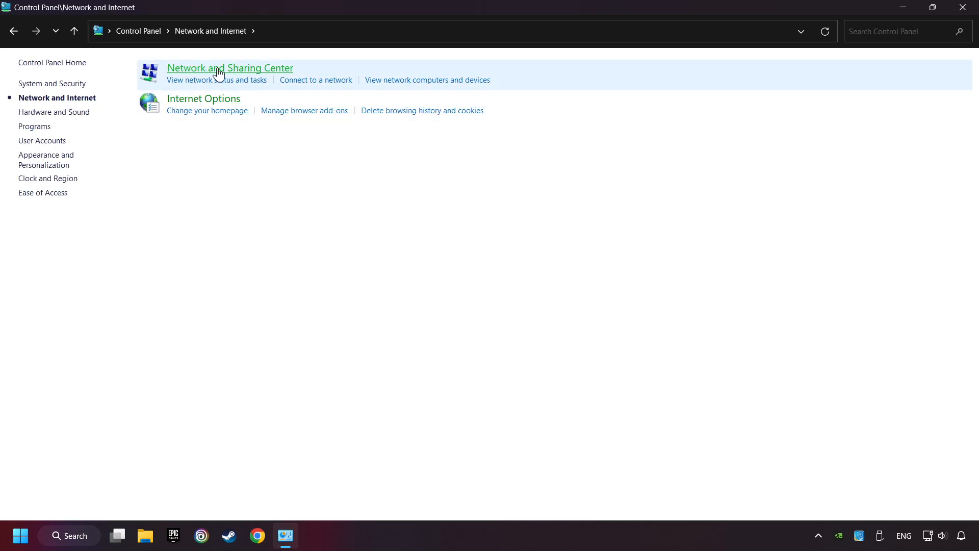
pyautogui.click(229, 67)
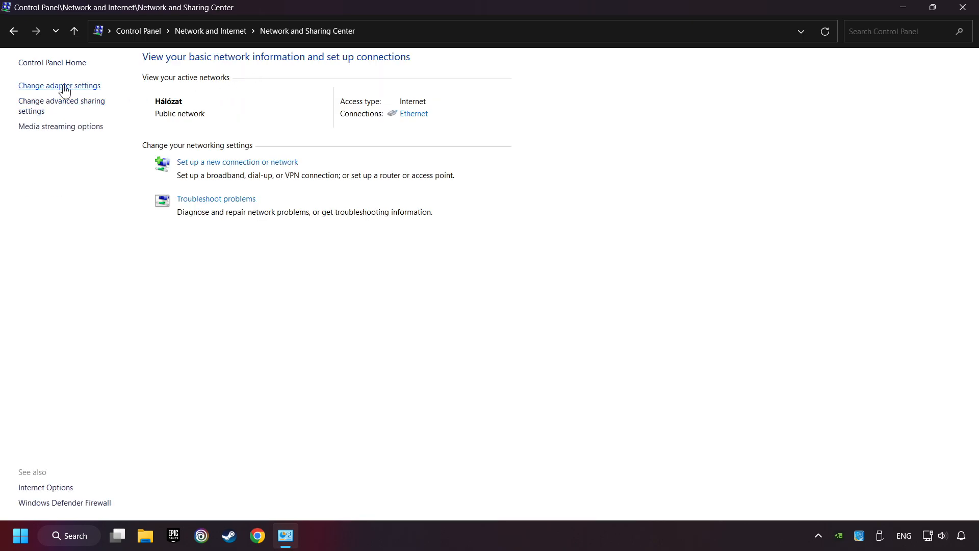
pyautogui.moveTo(94, 91)
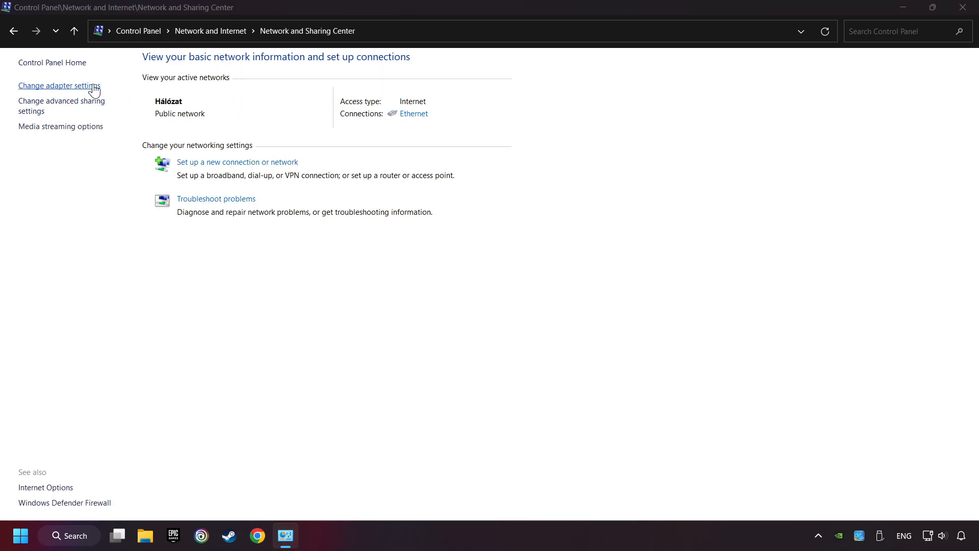
pyautogui.click(59, 86)
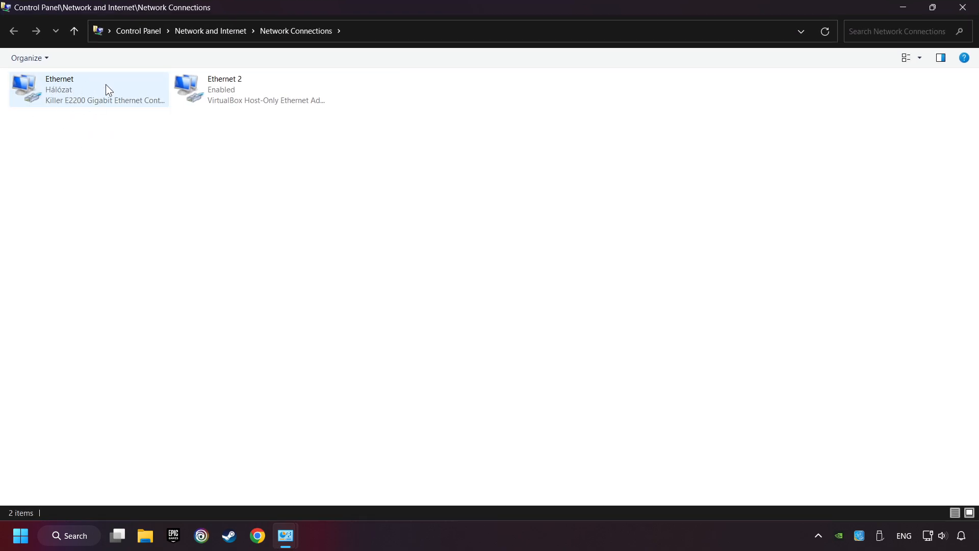
pyautogui.rightClick(87, 90)
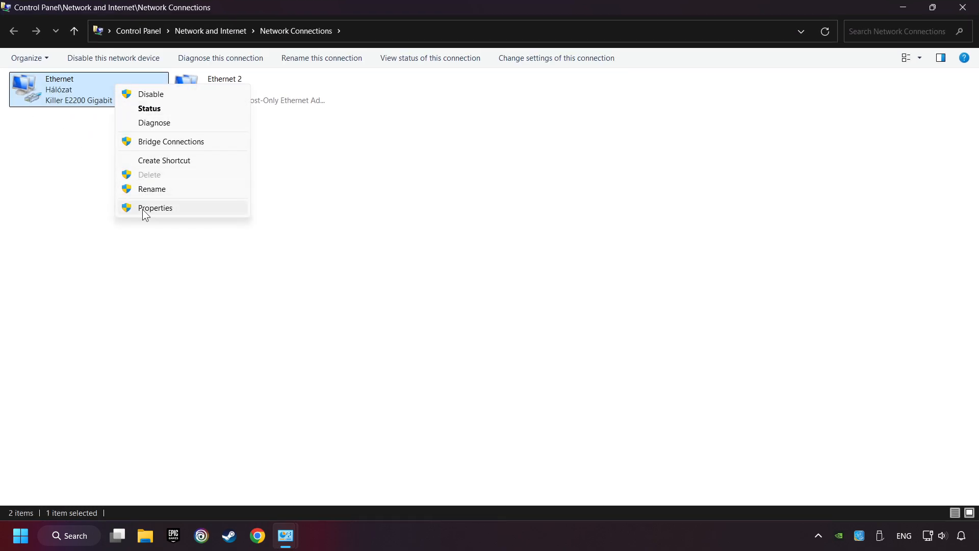
pyautogui.moveTo(179, 211)
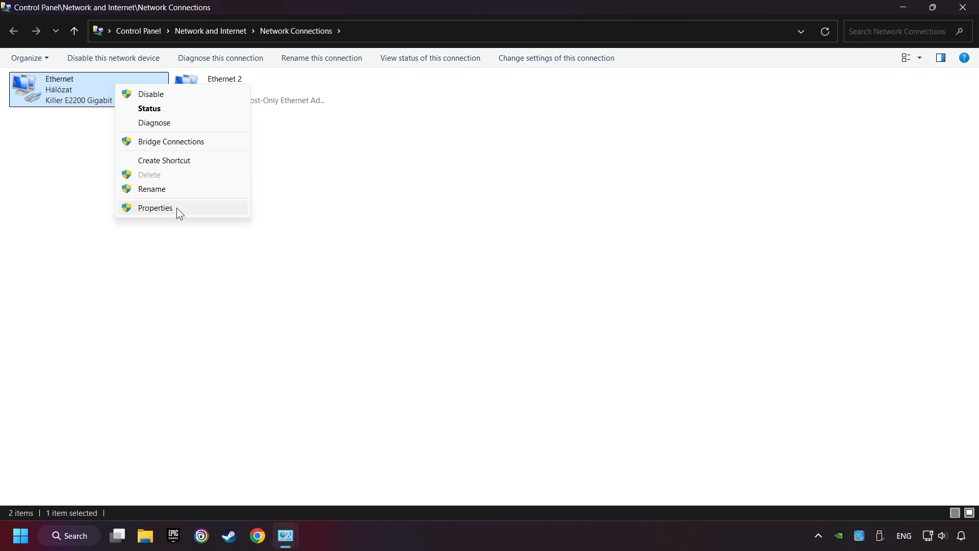
pyautogui.click(155, 208)
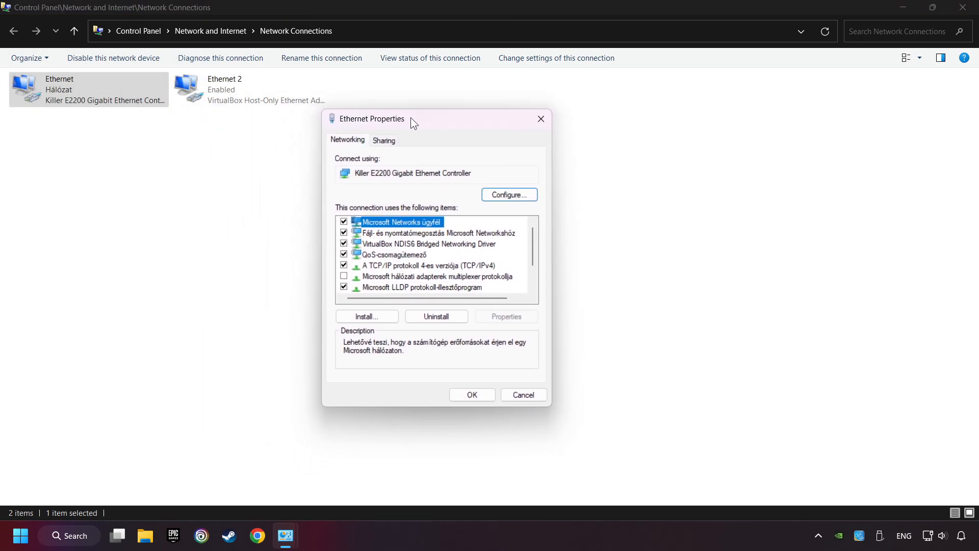
# Step: Set IPv4 preferred DNS 8.8.8.8 and alternate 8.8.4.4, confirm, and close the windows
pyautogui.click(431, 265)
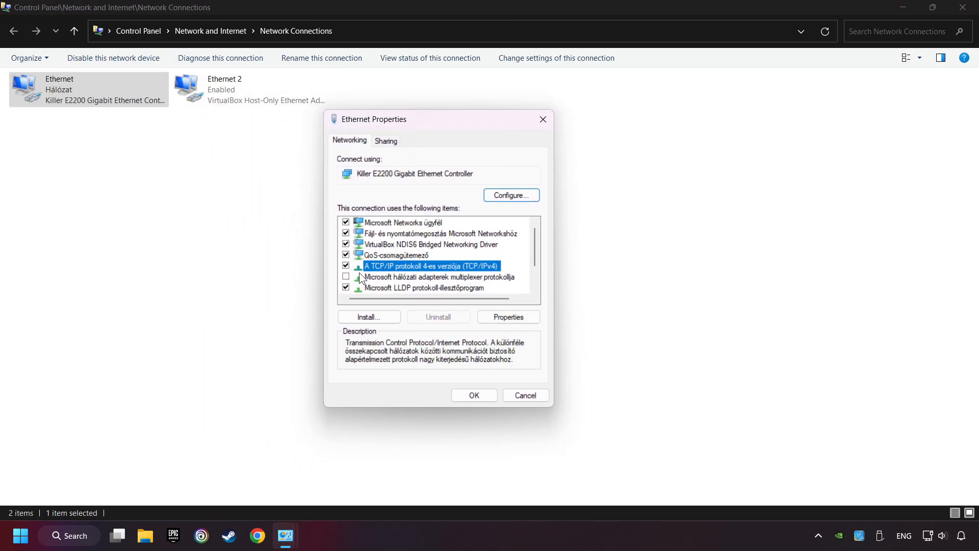
pyautogui.moveTo(480, 267)
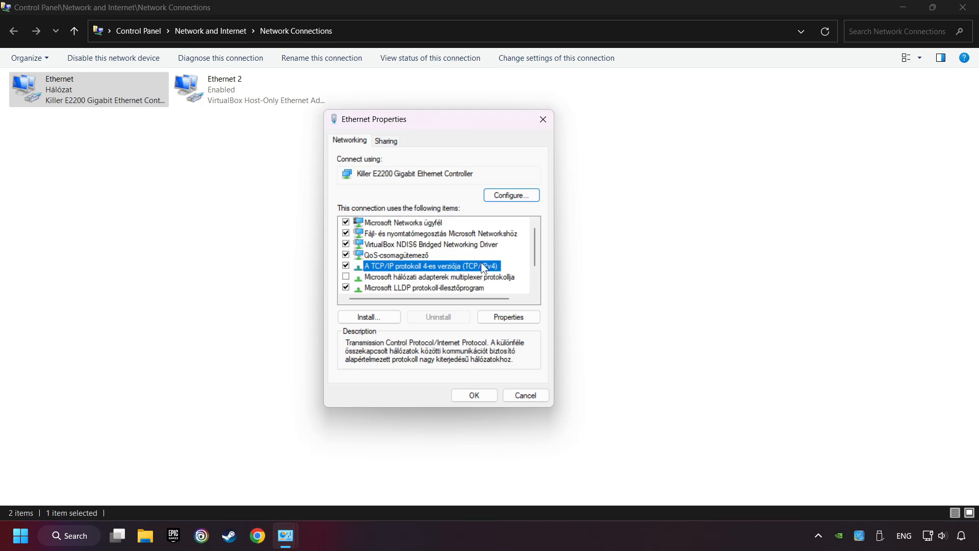
pyautogui.moveTo(493, 332)
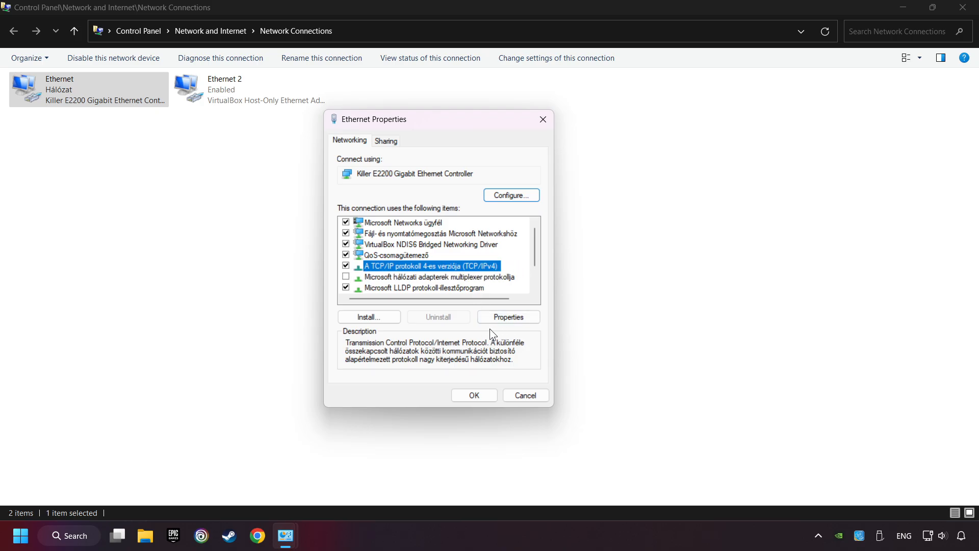
pyautogui.click(508, 317)
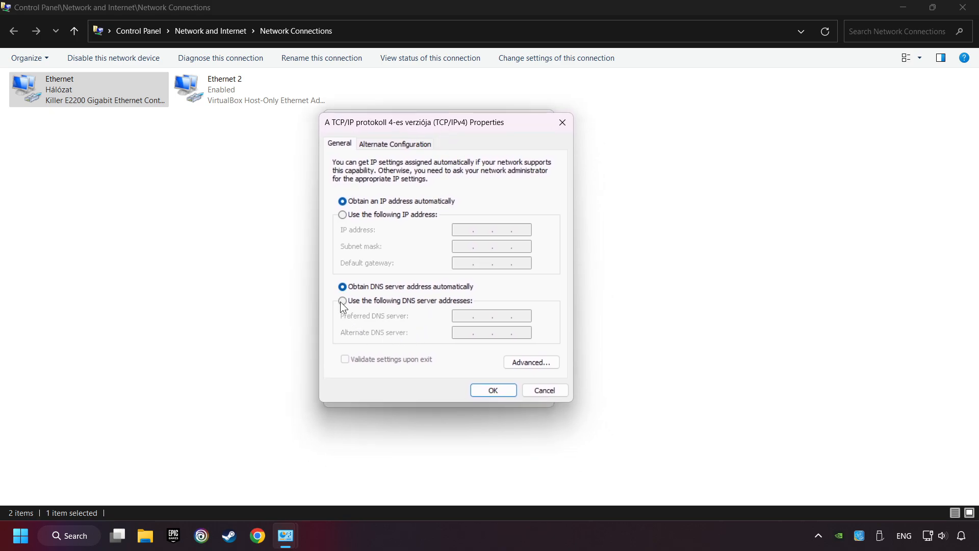
pyautogui.moveTo(367, 310)
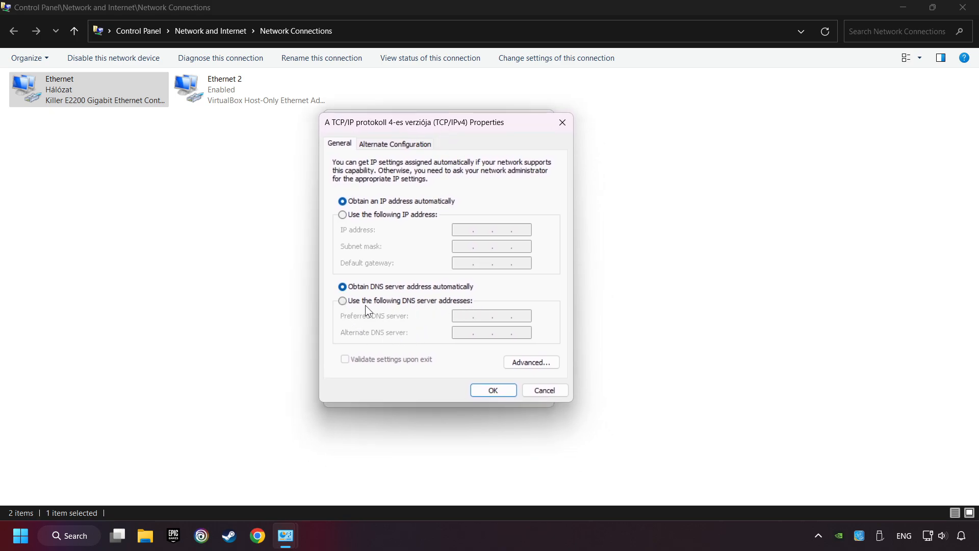
pyautogui.click(342, 301)
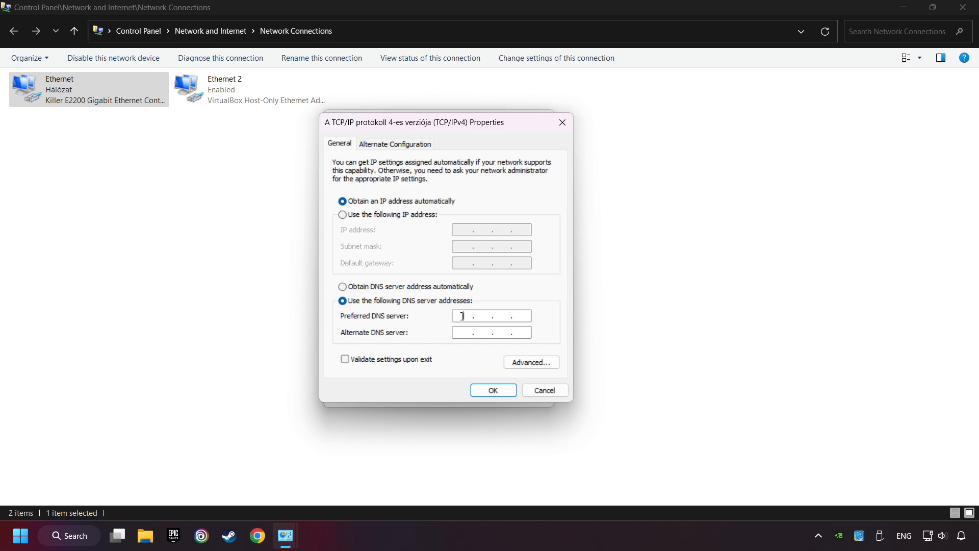
pyautogui.write('8.8.8.8')
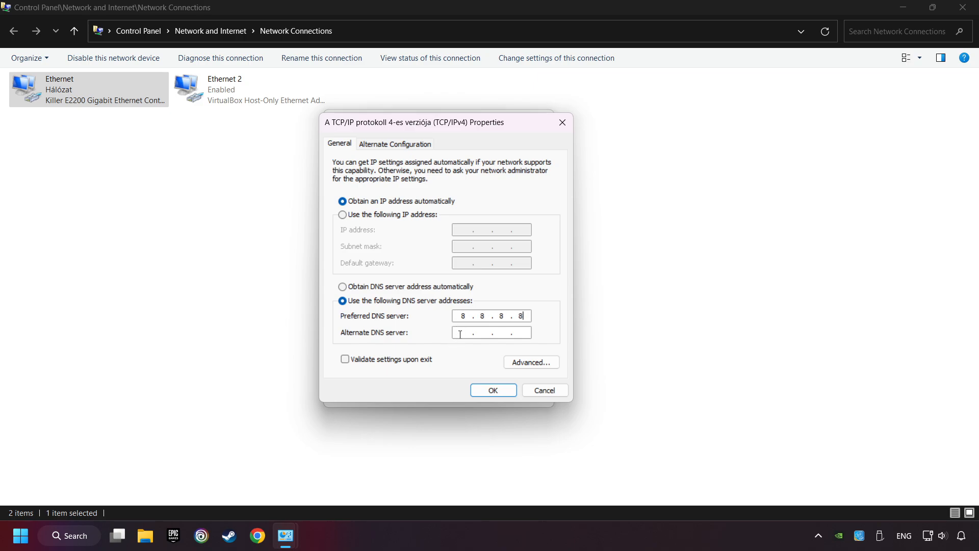
pyautogui.write('8.8')
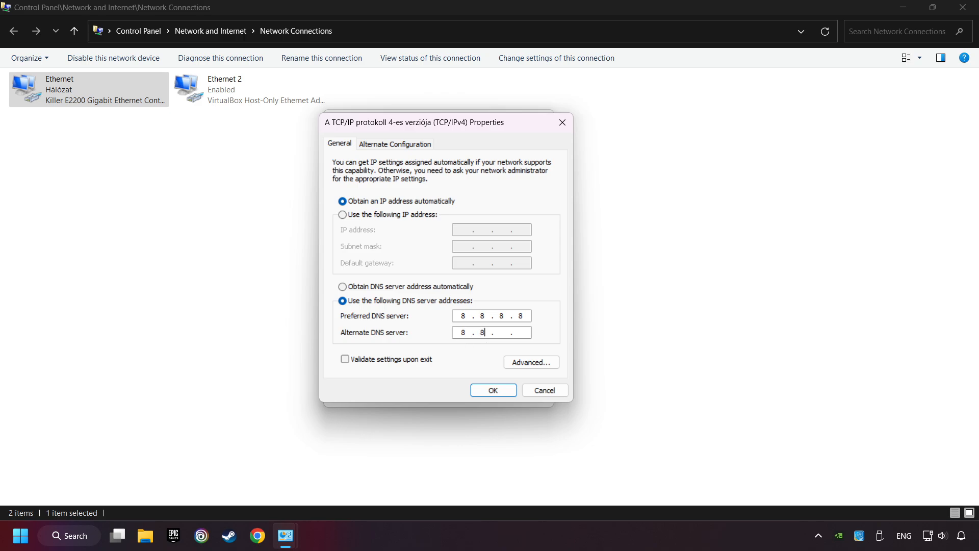
pyautogui.write('4.4')
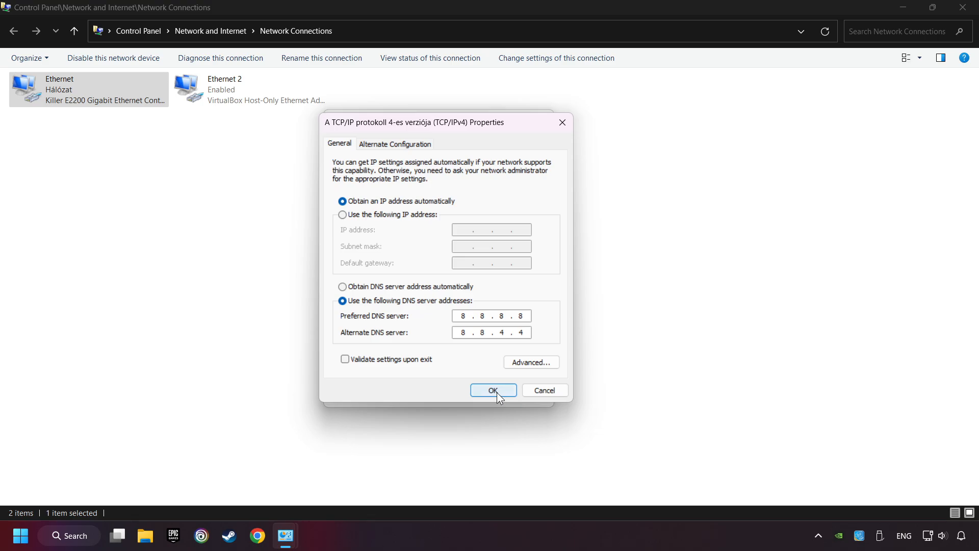
pyautogui.click(493, 389)
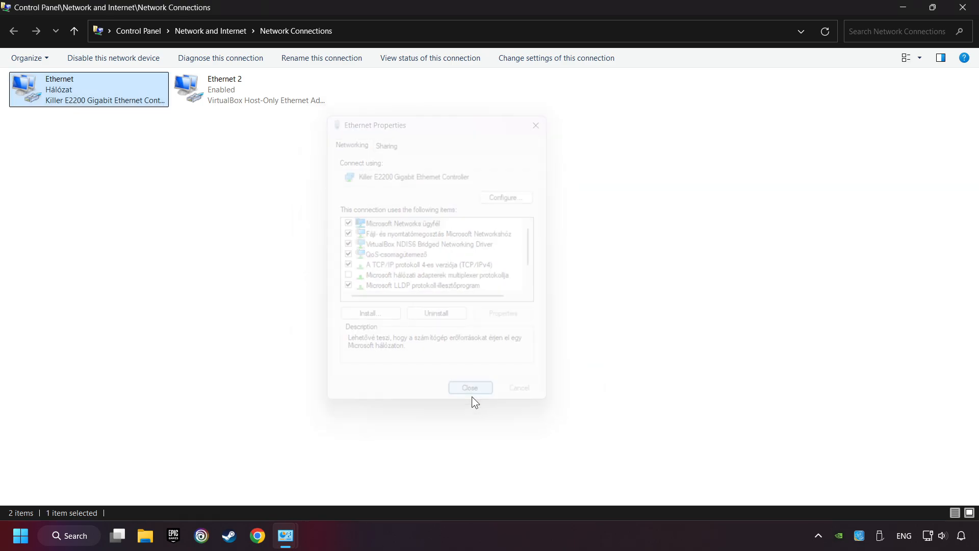
pyautogui.click(469, 387)
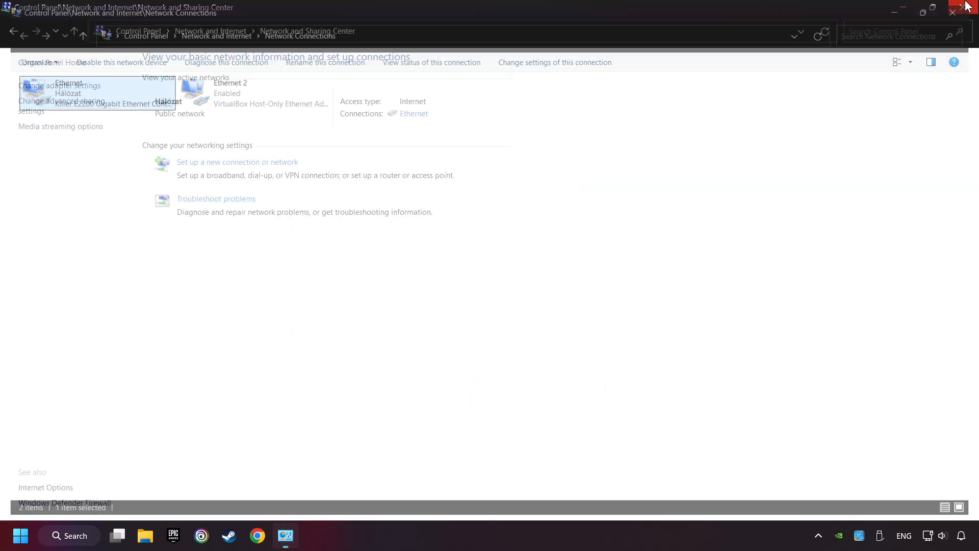
pyautogui.click(963, 7)
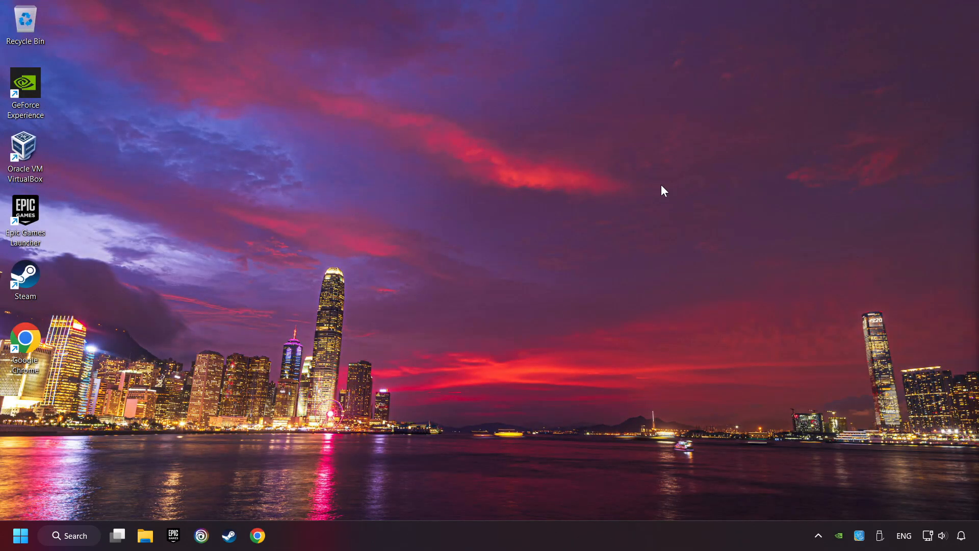
# Step: Open Task Manager from the Start button's right-click menu
pyautogui.click(20, 535)
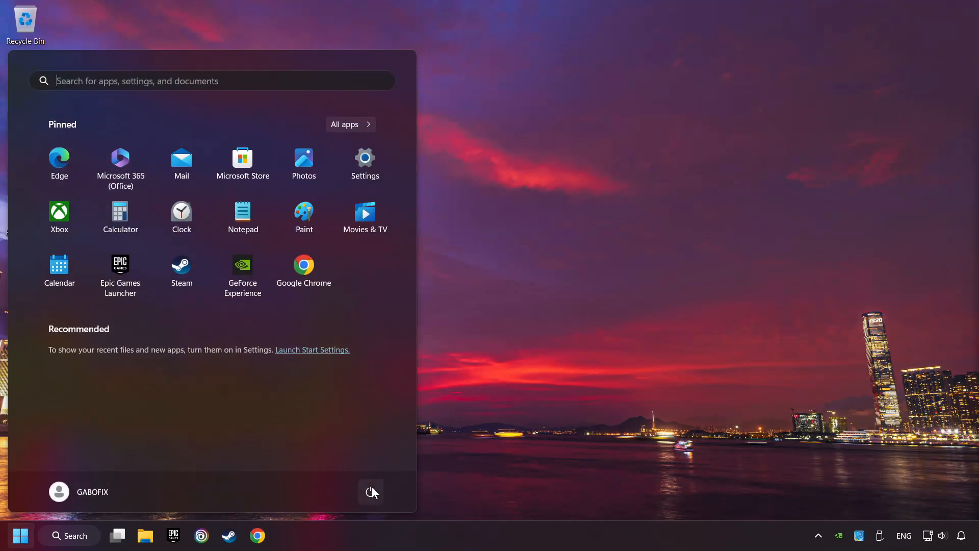
pyautogui.rightClick(499, 540)
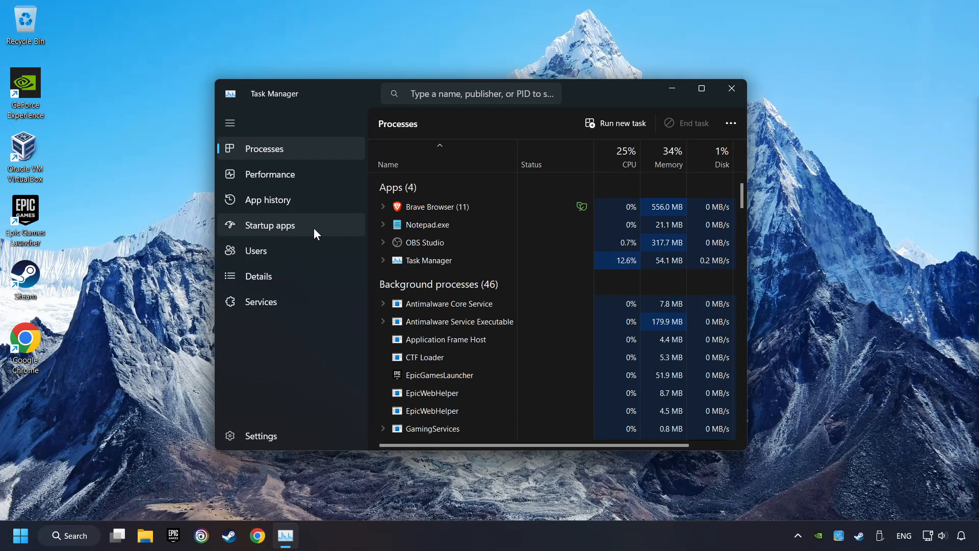
# Step: Disable EpicGamesLauncher.exe under Startup apps and close Task Manager
pyautogui.click(270, 225)
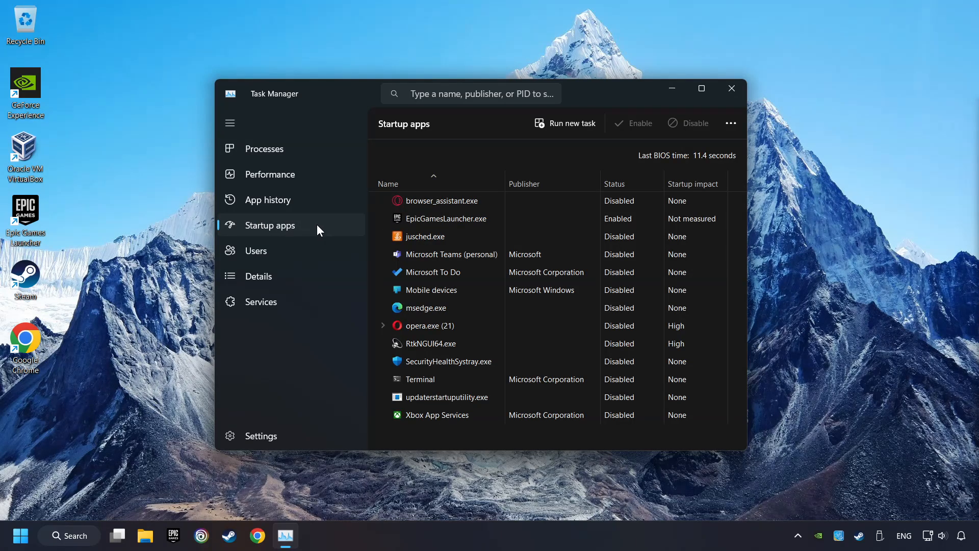
pyautogui.click(446, 219)
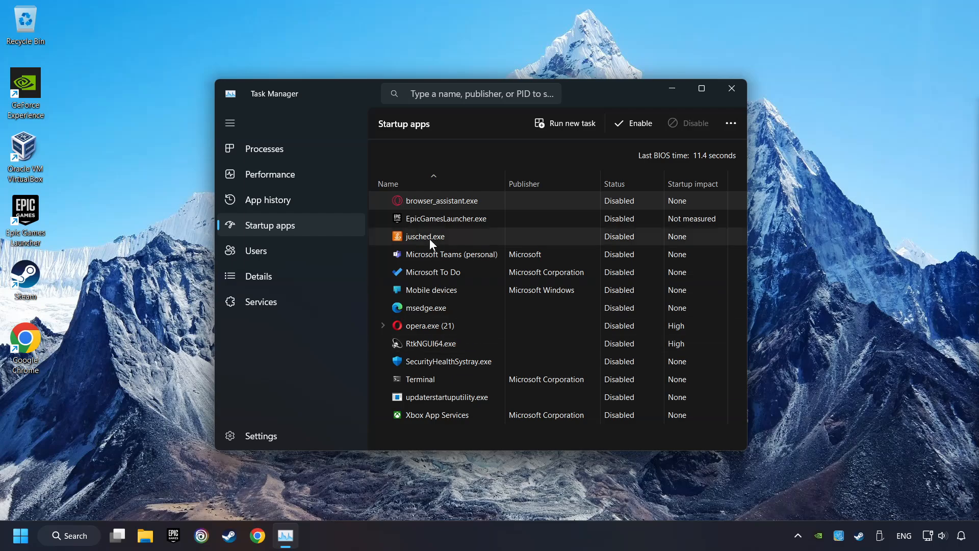
pyautogui.moveTo(430, 290)
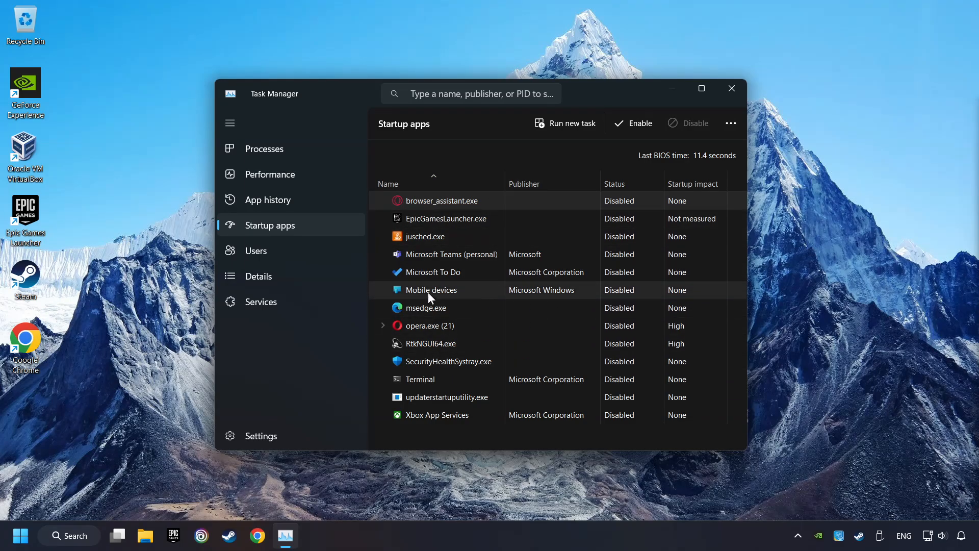
pyautogui.moveTo(740, 106)
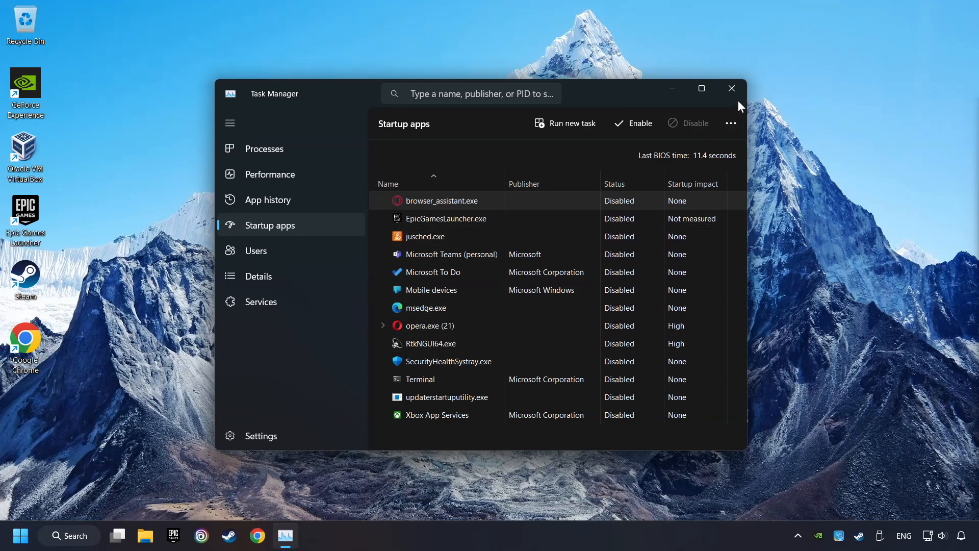
pyautogui.click(731, 88)
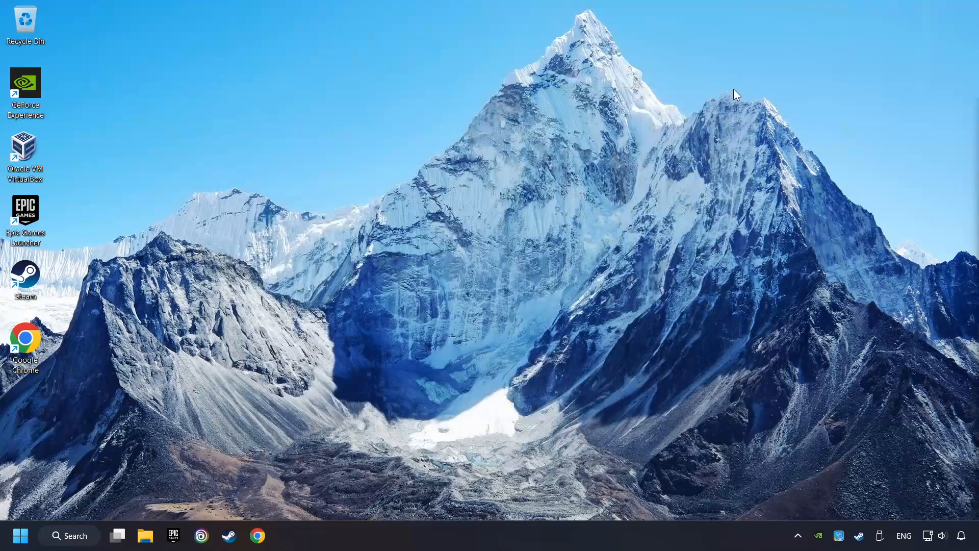